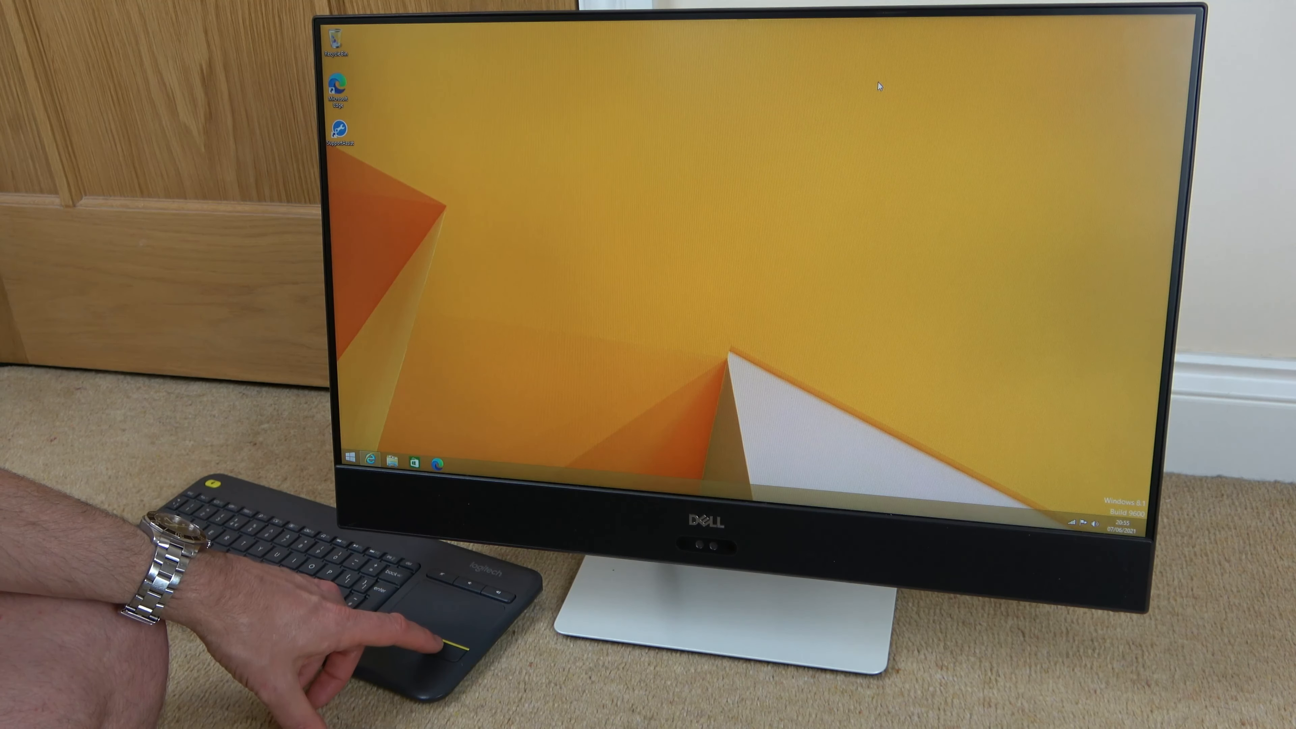
Open Screen Resolution from the desktop's right-click menu.
right_click(879, 85)
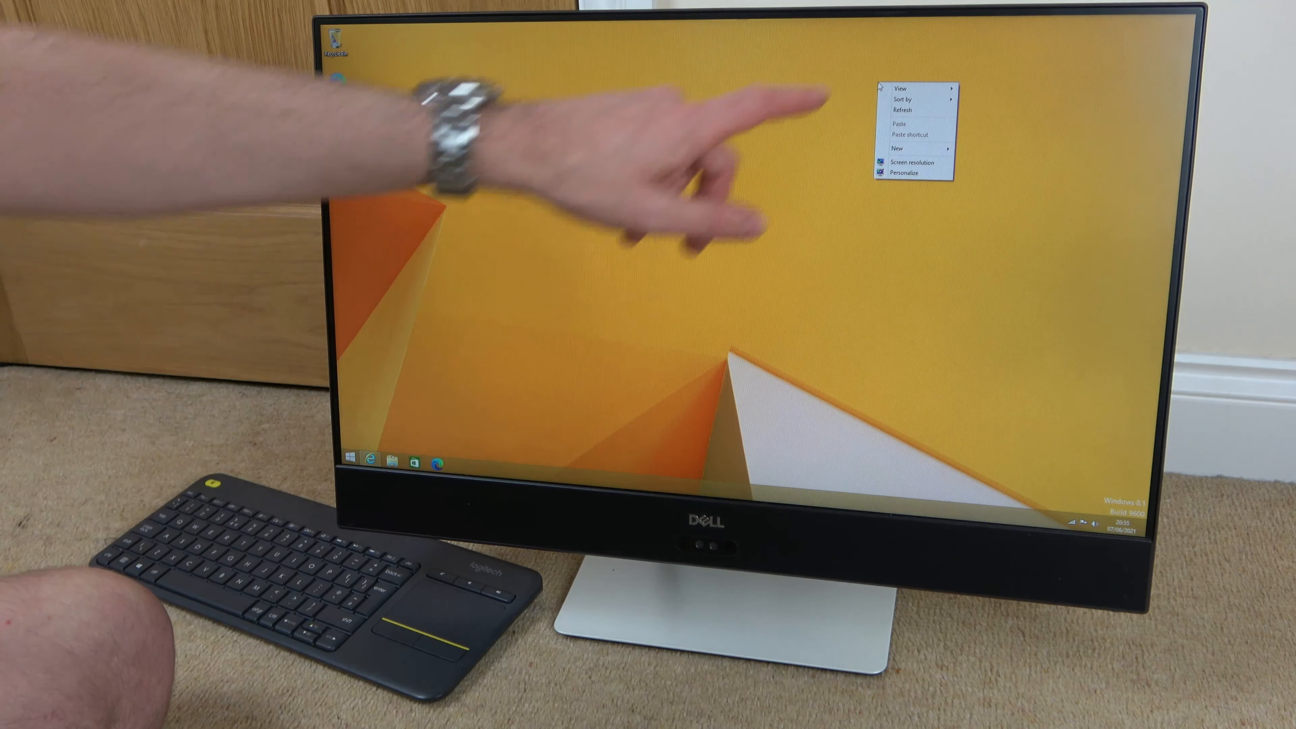
click(910, 162)
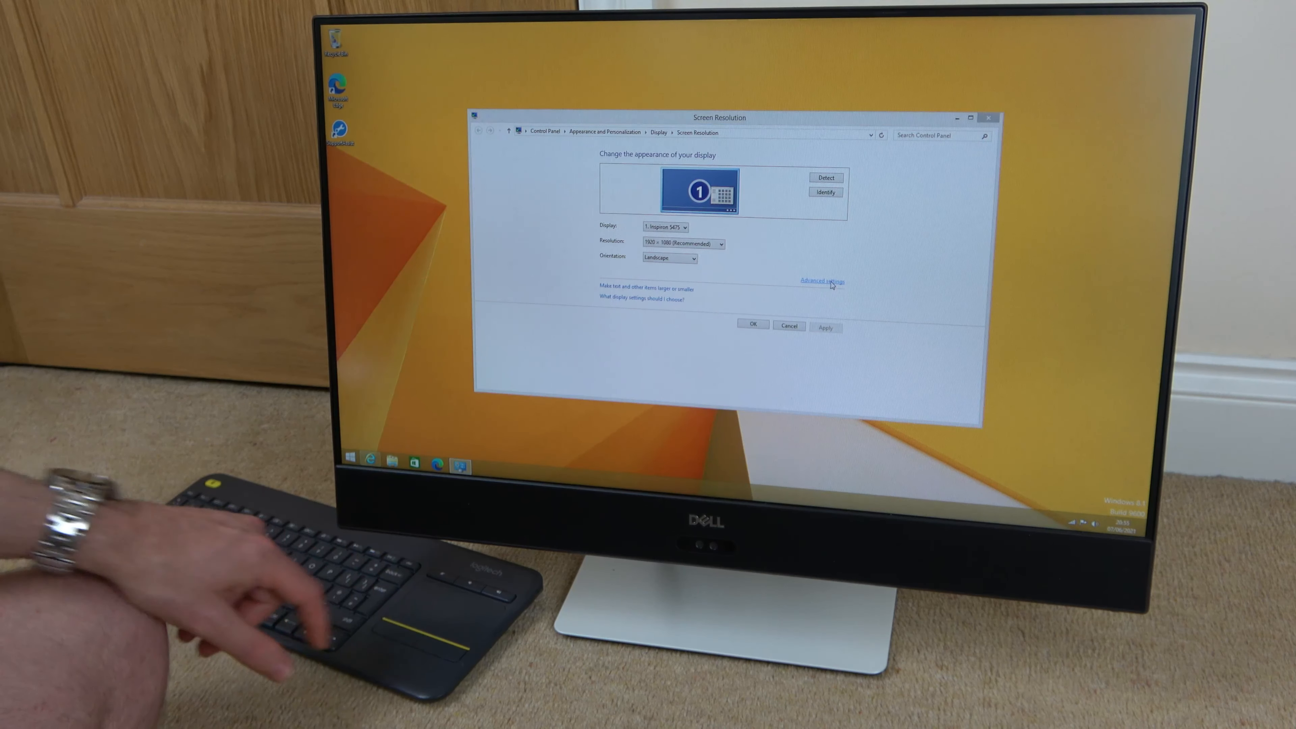
Open the adapter properties via Advanced settings, showing AMD Radeon R7 Graphics memory details.
click(822, 281)
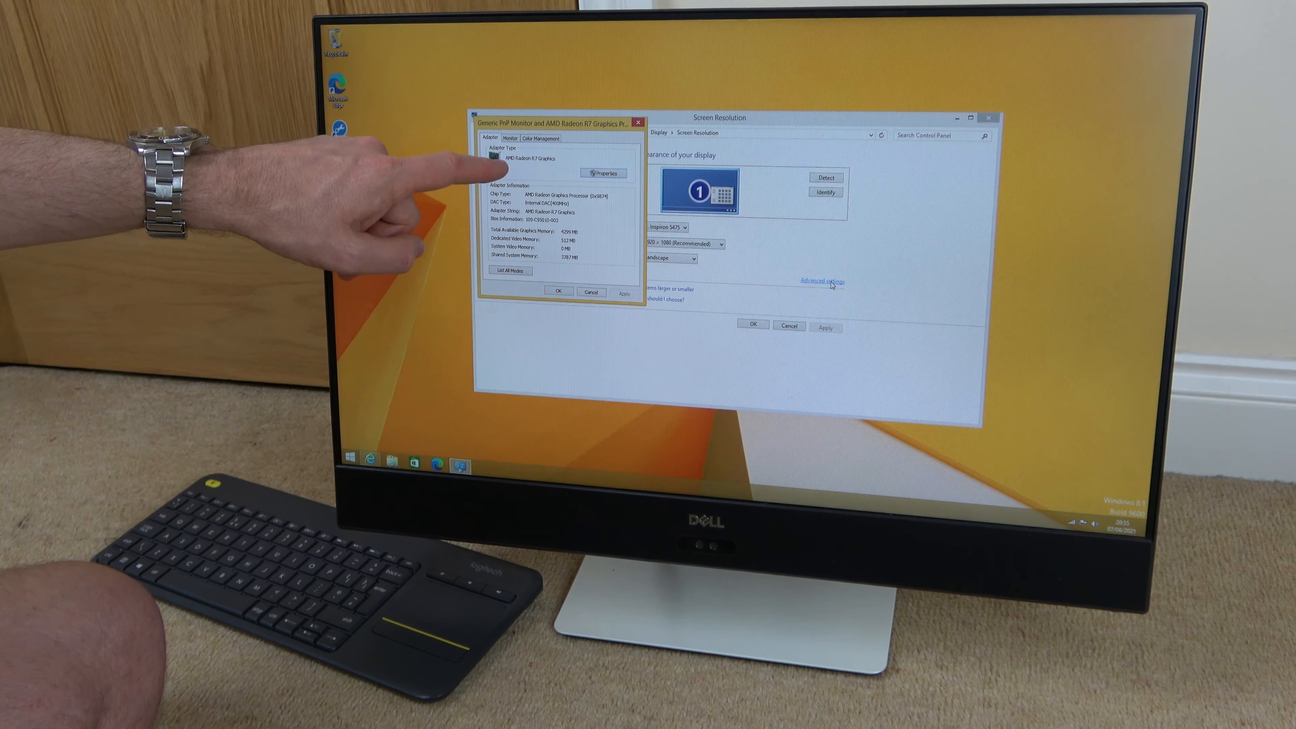
mouse_move(512, 174)
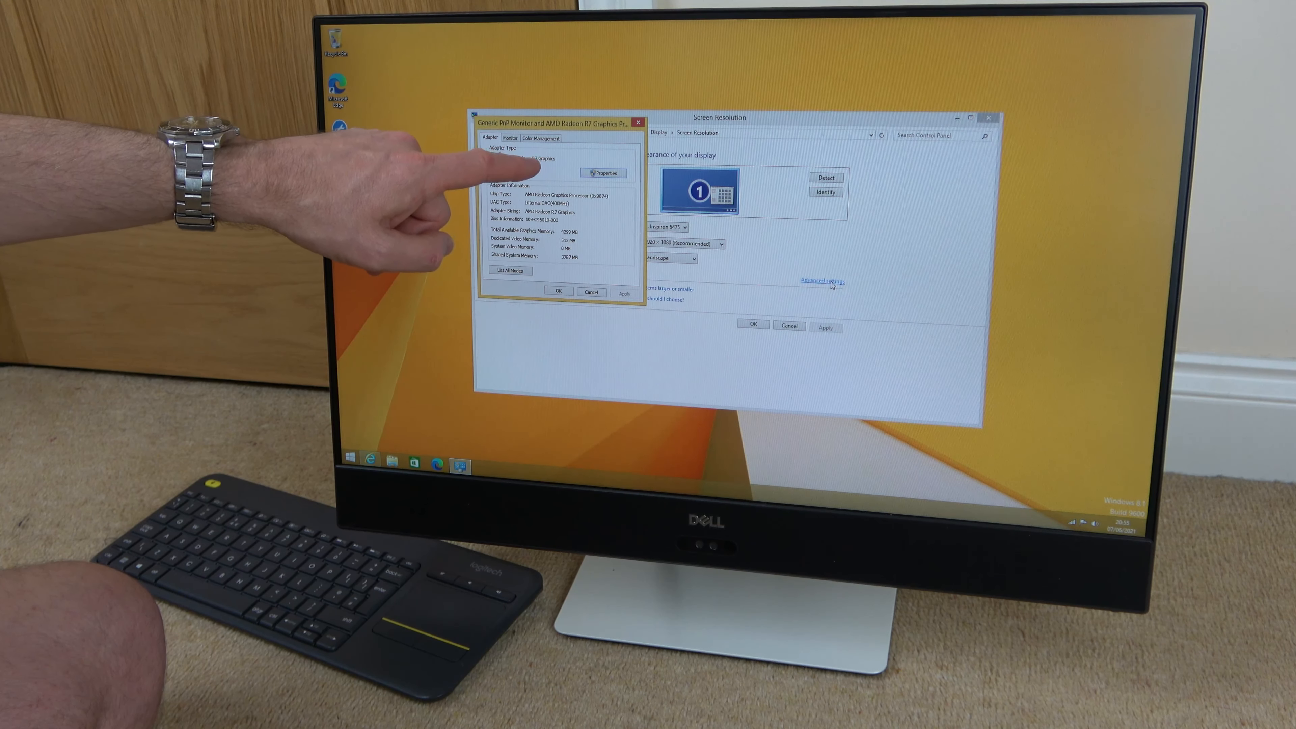
mouse_move(513, 290)
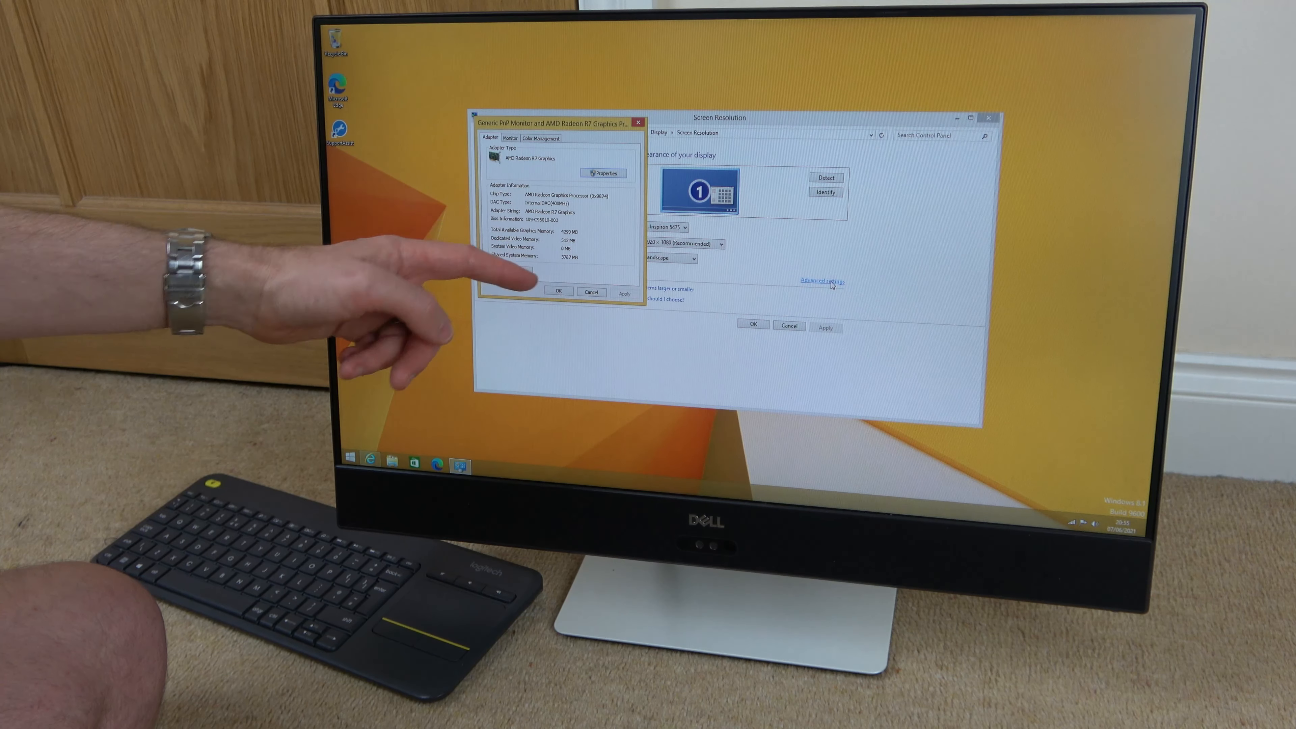